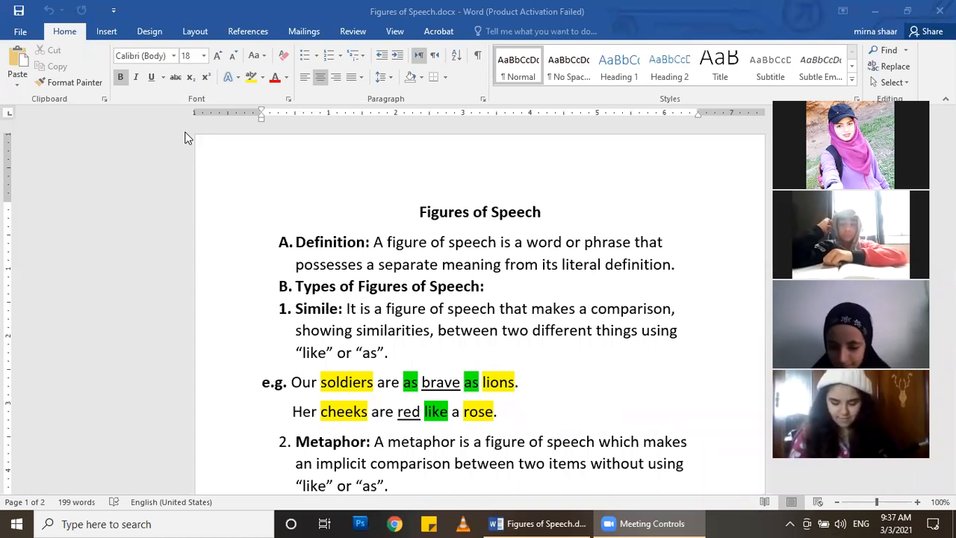
scroll("down", 3)
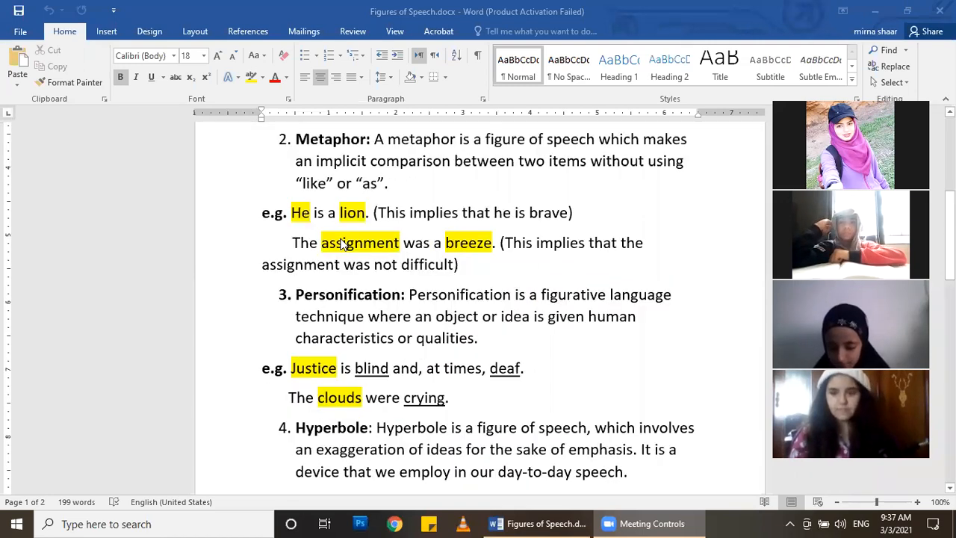
scroll("down", 3)
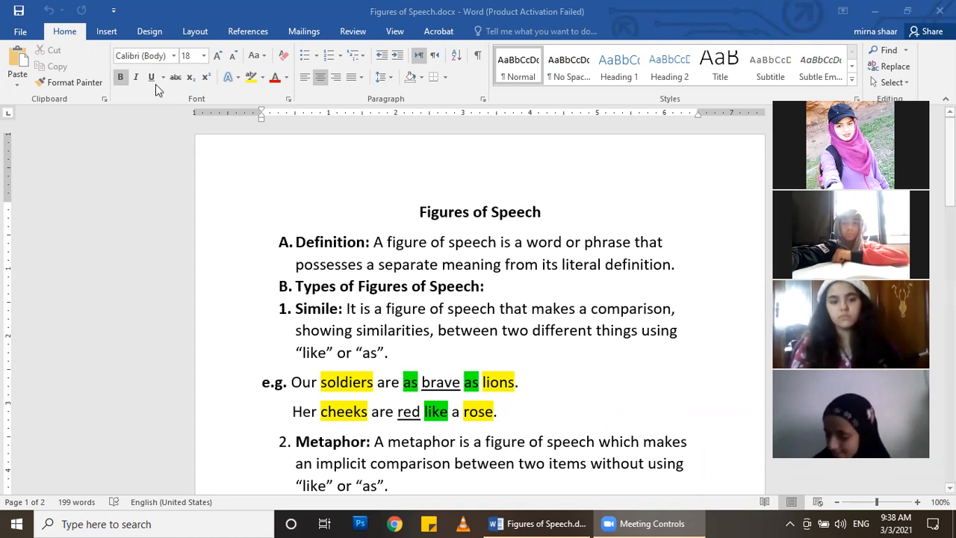
scroll("down", 3)
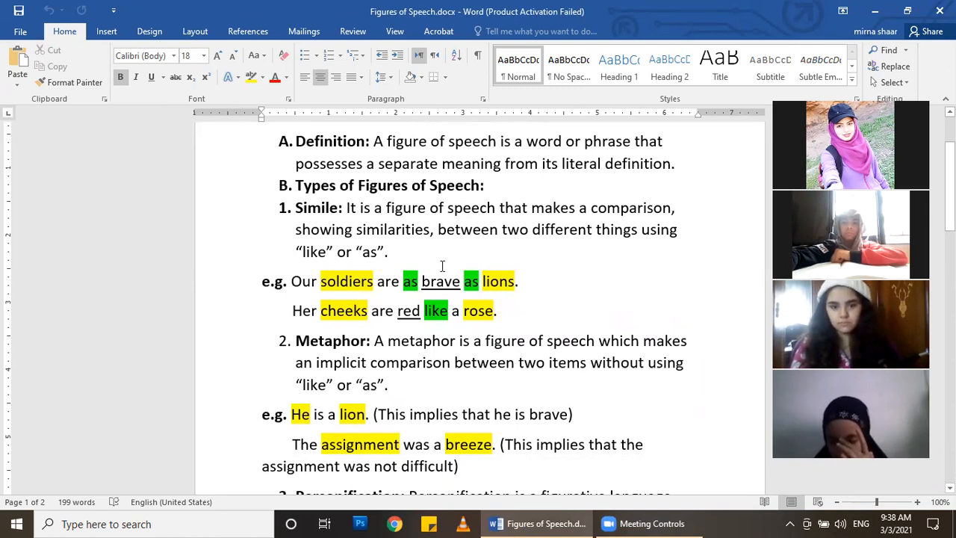
scroll("down", 3)
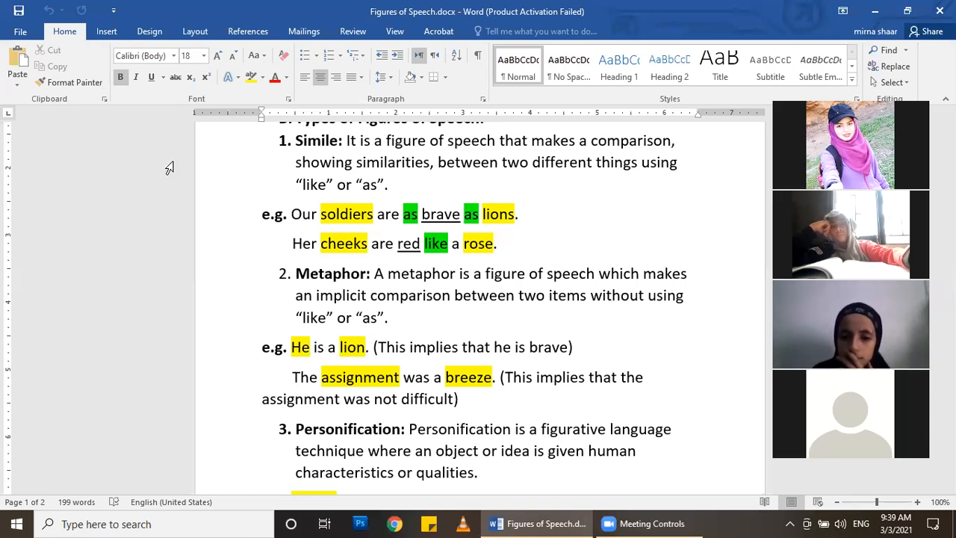
scroll("down", 3)
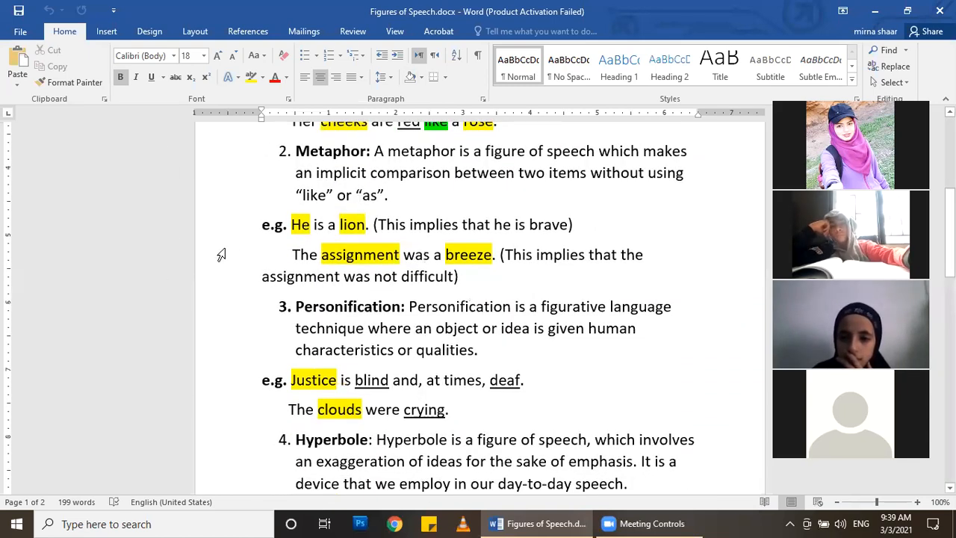
scroll("down", 3)
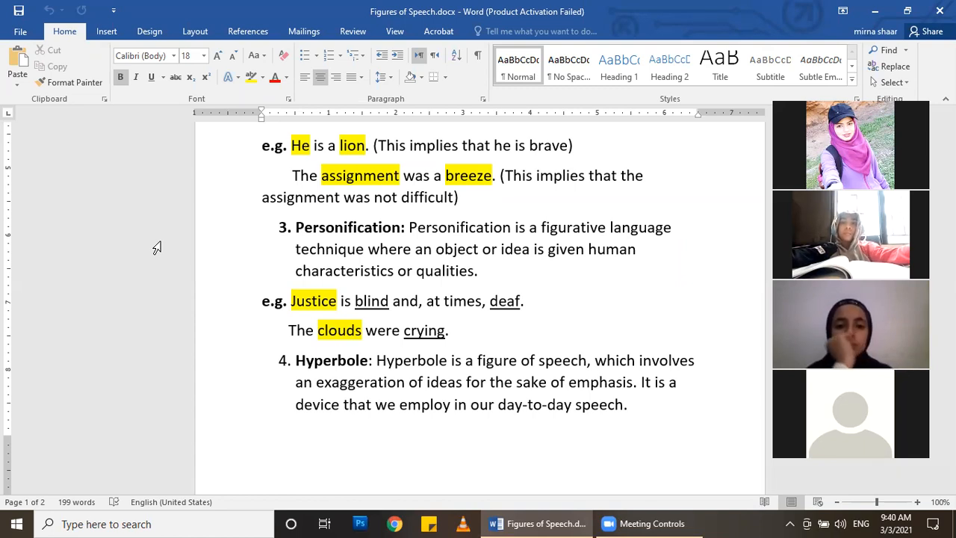
mouse_move(241, 135)
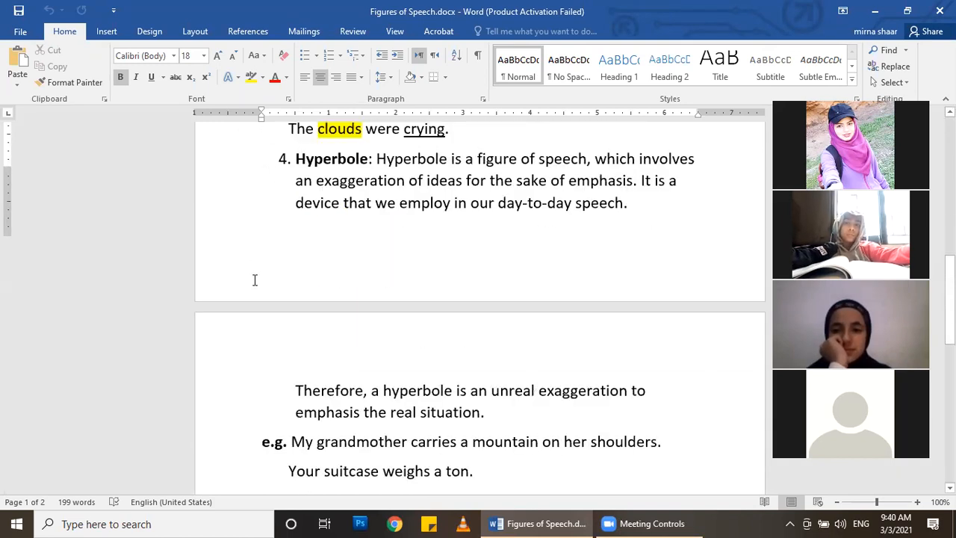
scroll("down", 3)
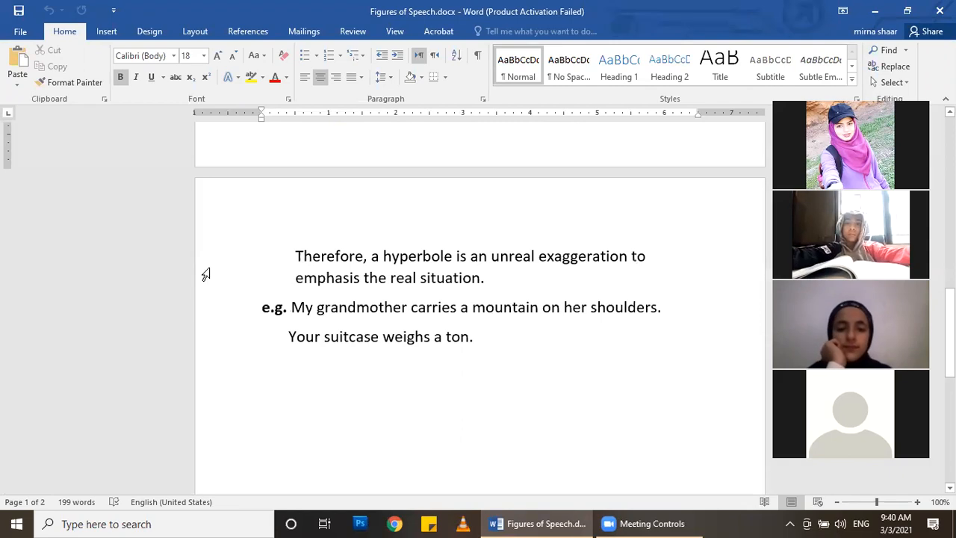